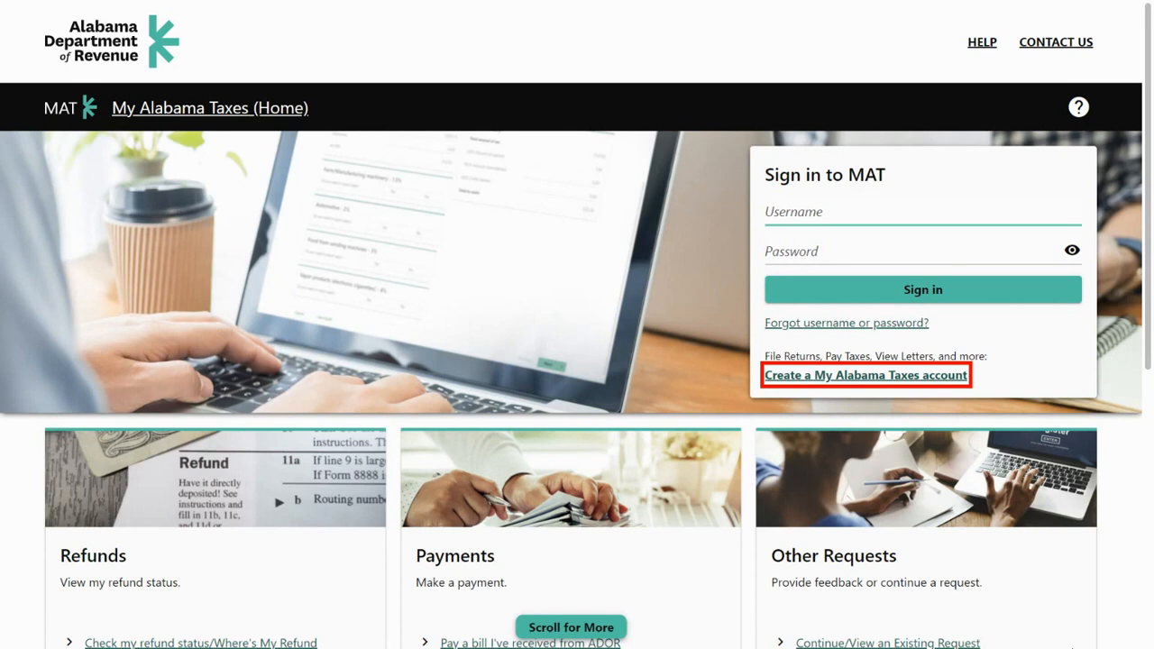
- Start a new account signup via the 'Create a My Alabama Taxes account' link
click(867, 376)
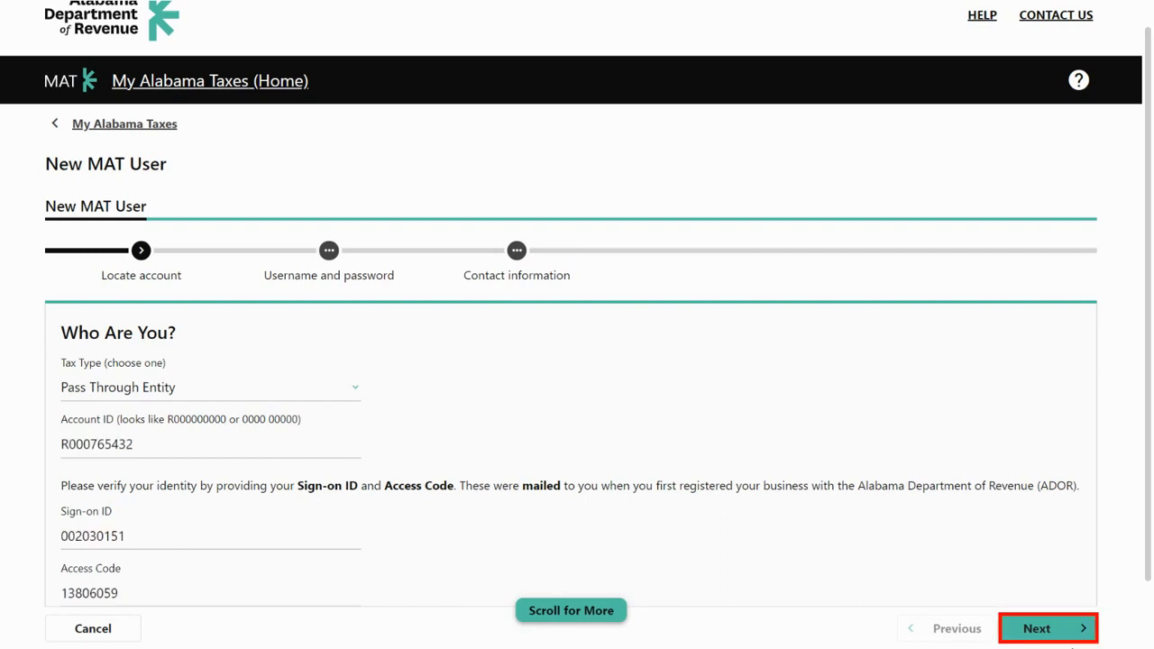
- Submit the Pass Through Entity account ID, sign-on ID and access code to reach credentials
click(1044, 628)
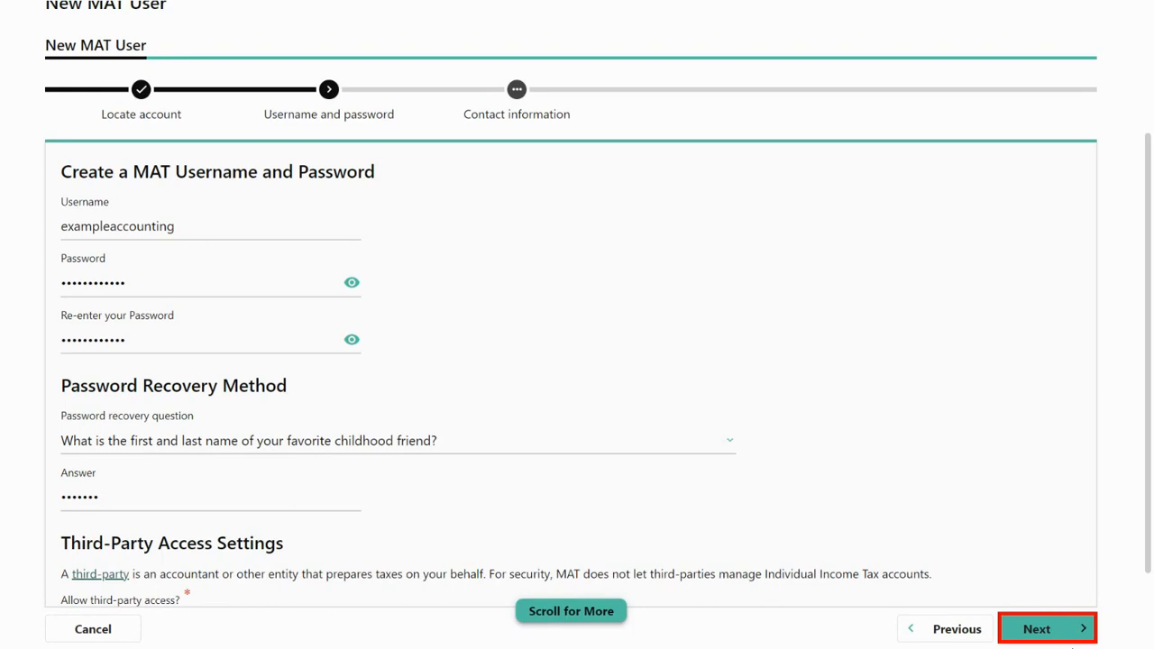
- Confirm the username, password, recovery answer and third-party access choice to reach contact details
click(1047, 626)
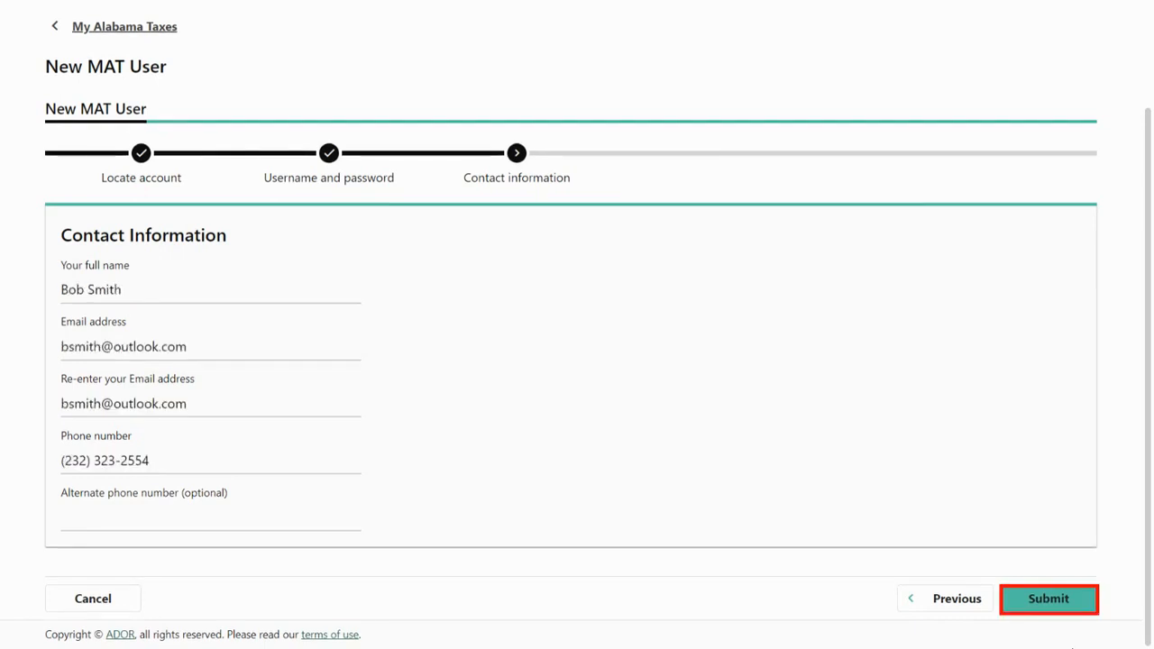
- Submit the registration with full name, email and phone to get a request number
click(1051, 598)
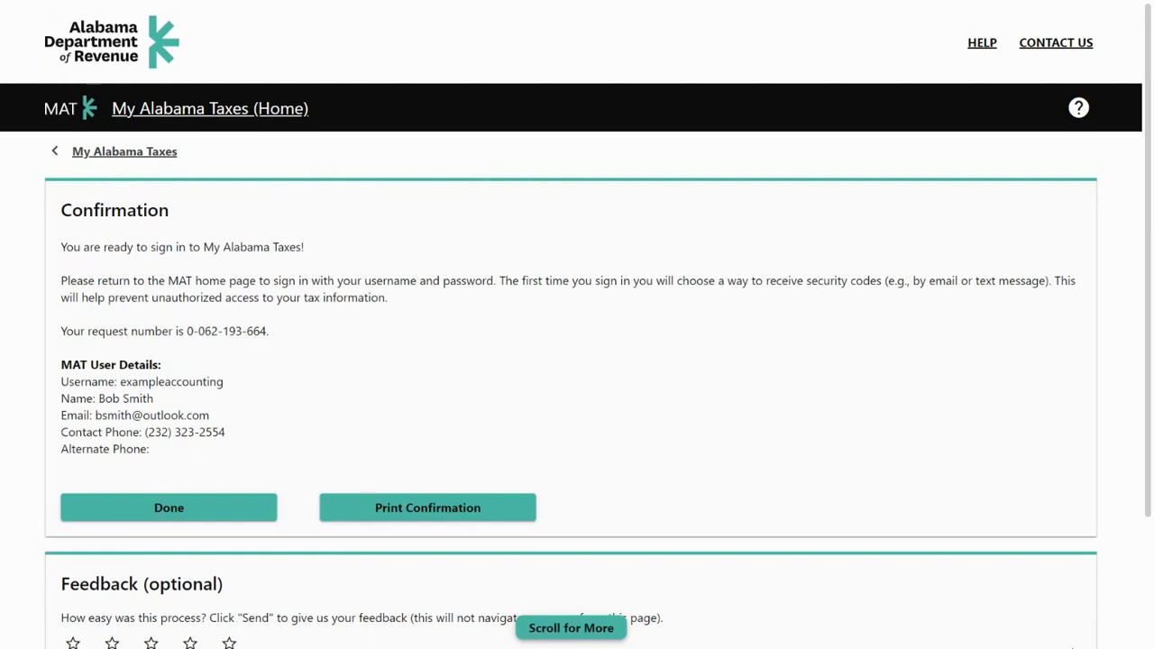